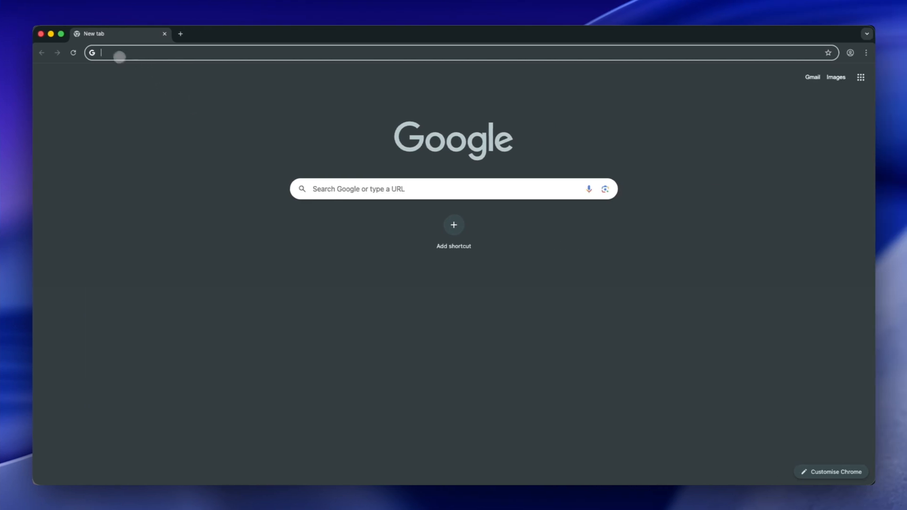
Step: Load the sparkdex.ai homepage in a new Chrome tab
text(s)
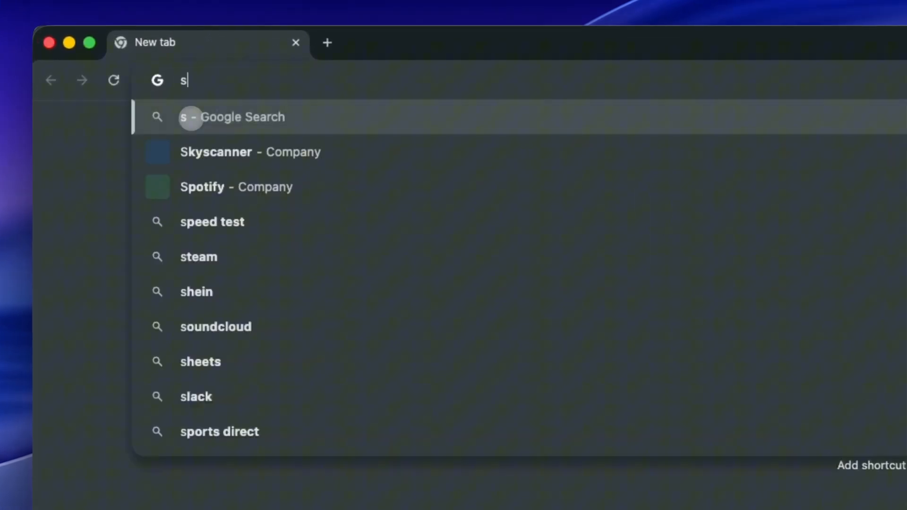
text(parkdex.ai)
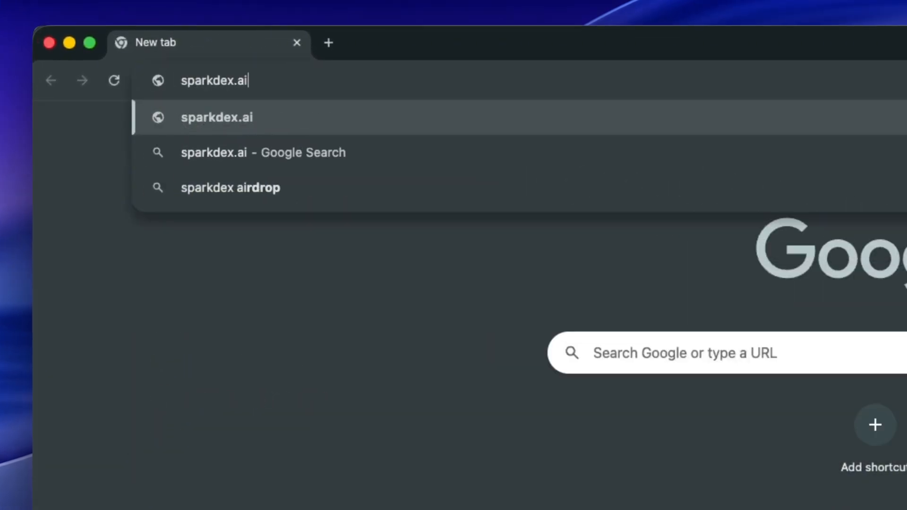
key(Enter)
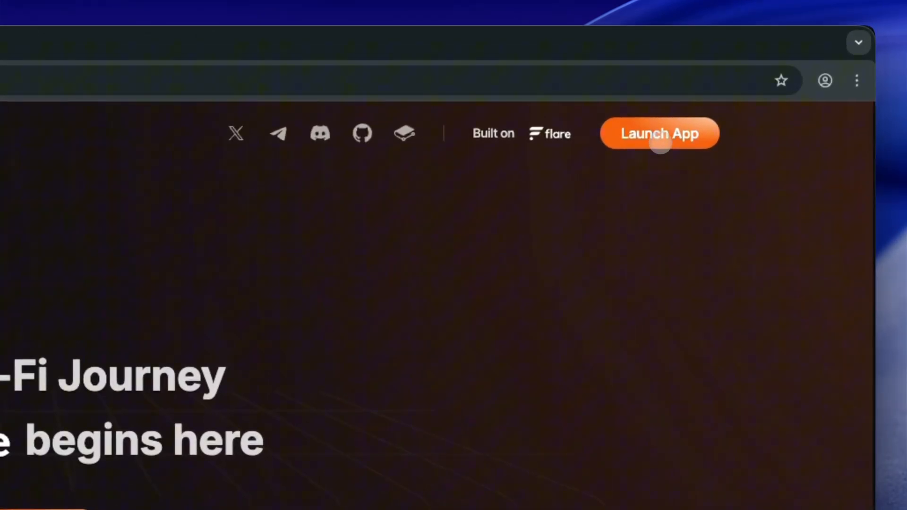
Step: Launch the SparkDEX app and connect the phone wallet through WalletConnect
click(659, 133)
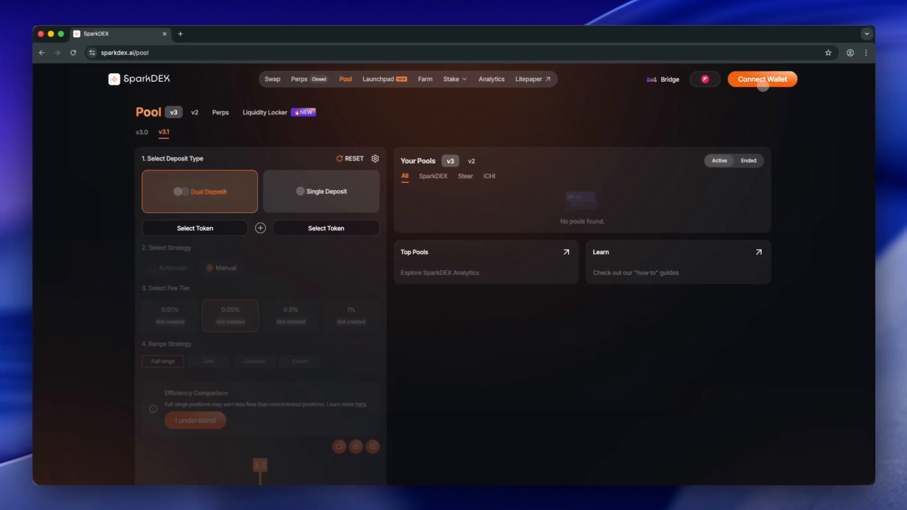
click(762, 79)
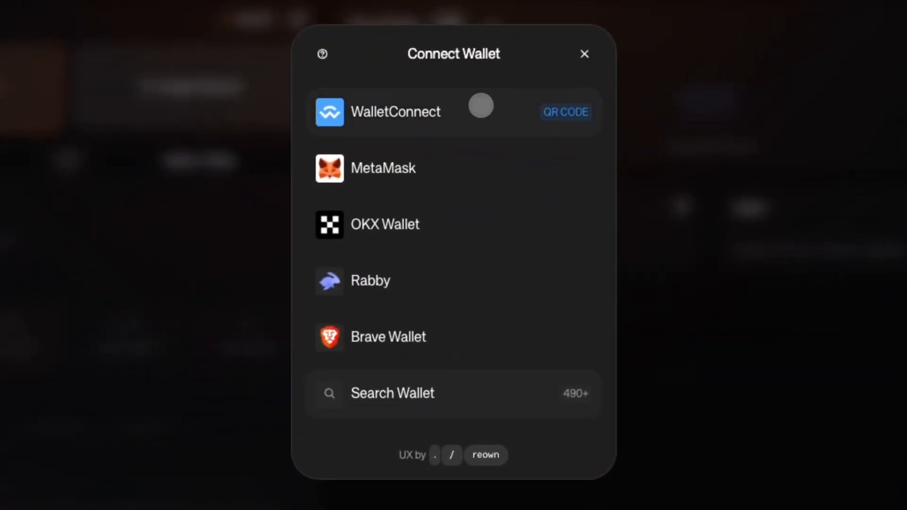
click(564, 111)
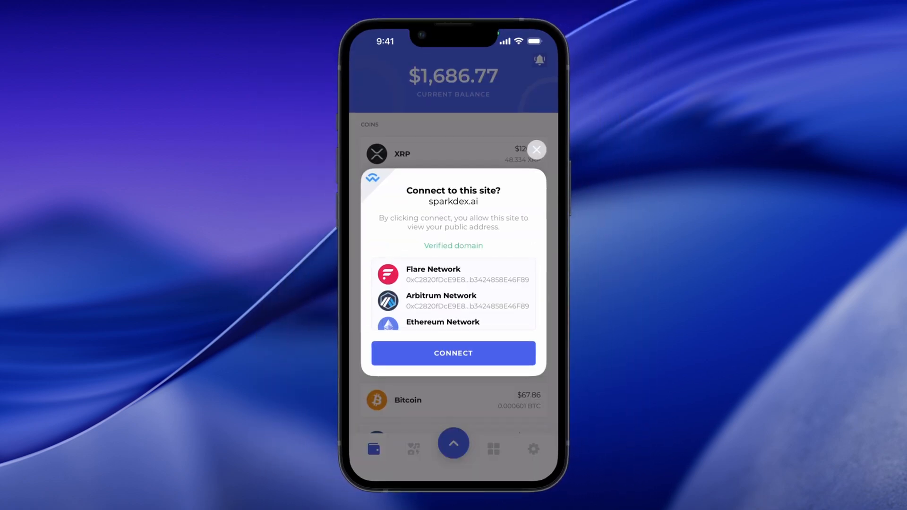
click(453, 353)
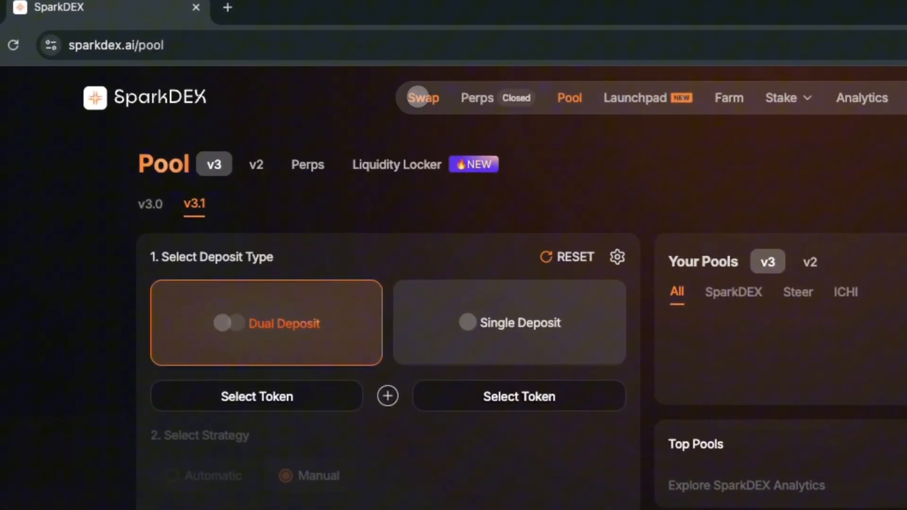
Step: Set up a swap of 1,000 FLR for about 18.87 USD₮0 and review its summary
click(423, 98)
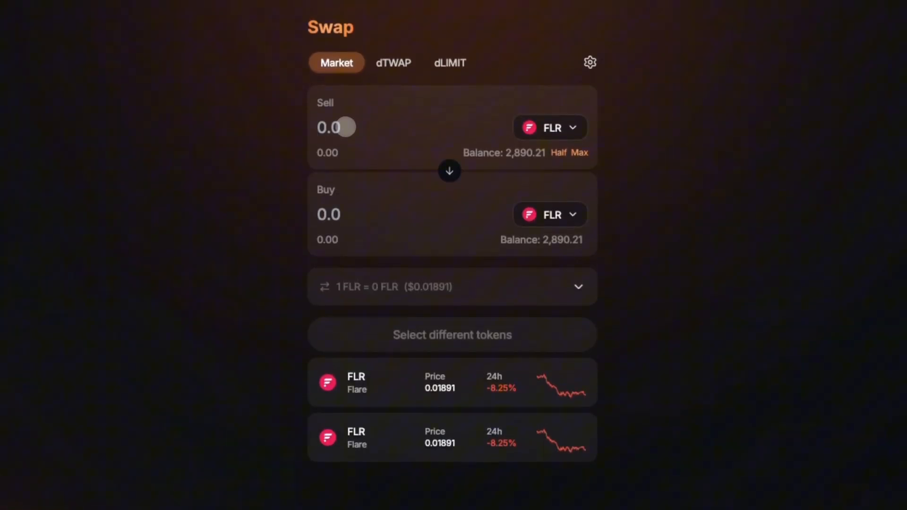
text(1000)
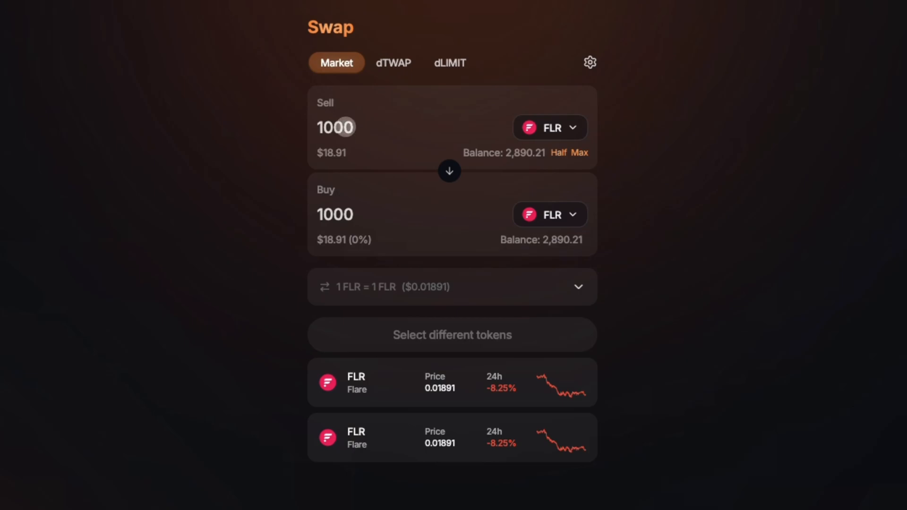
click(550, 127)
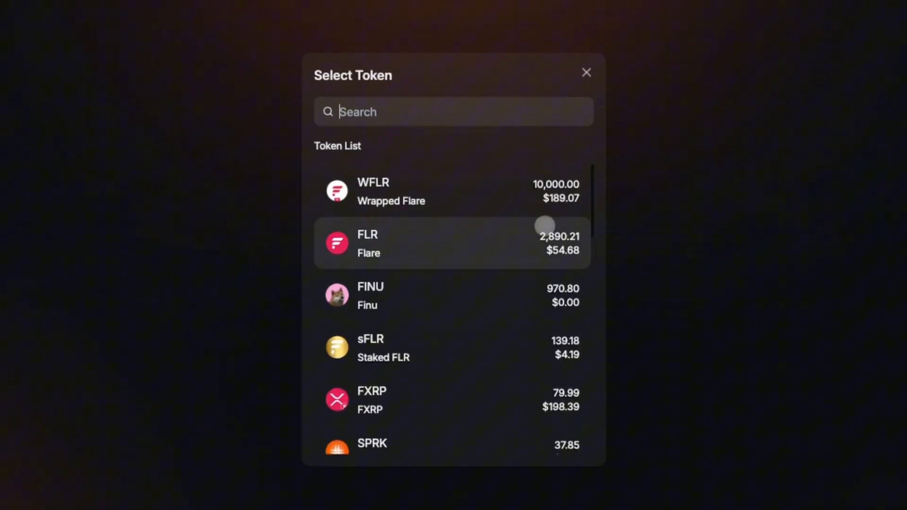
scroll(down, 3)
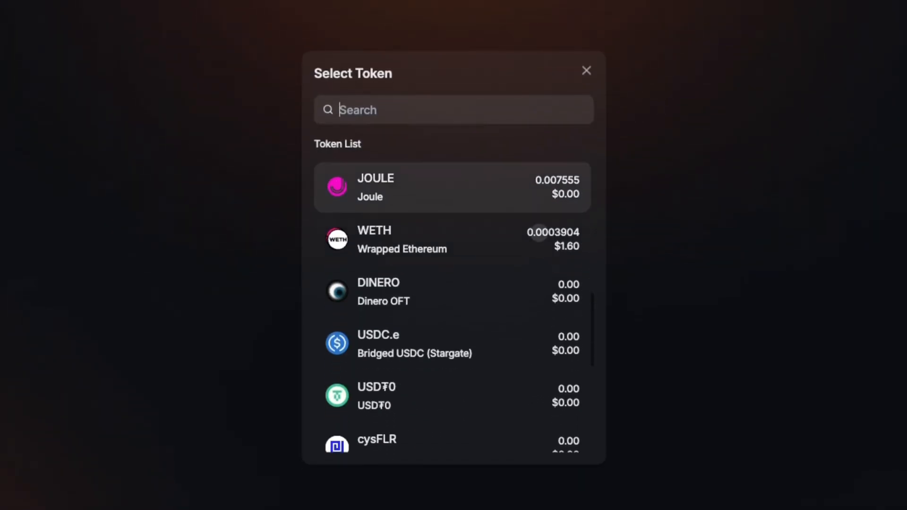
click(375, 395)
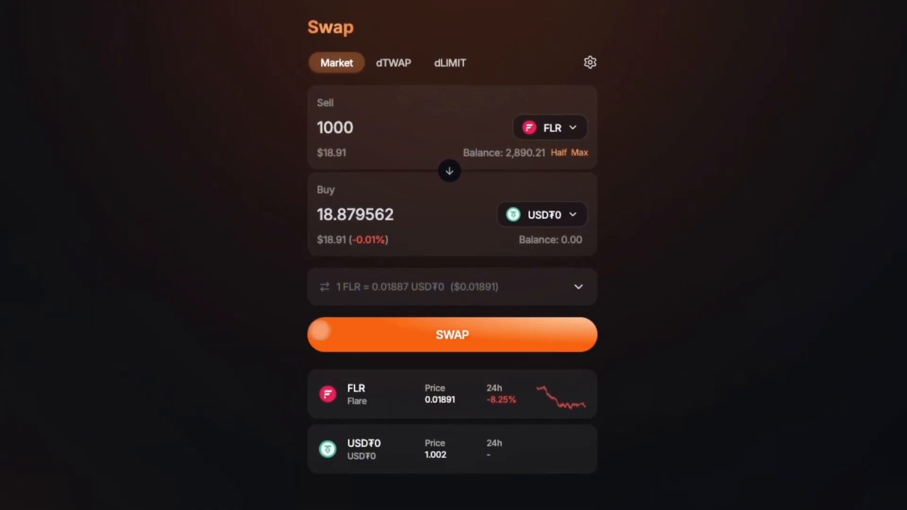
click(452, 335)
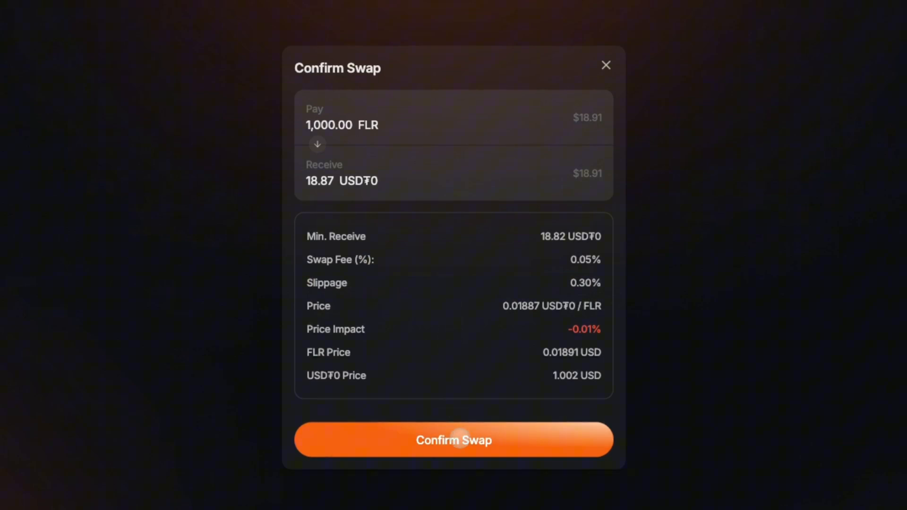
Step: Confirm the 1,000 FLR swap and sign it in the phone wallet
click(453, 440)
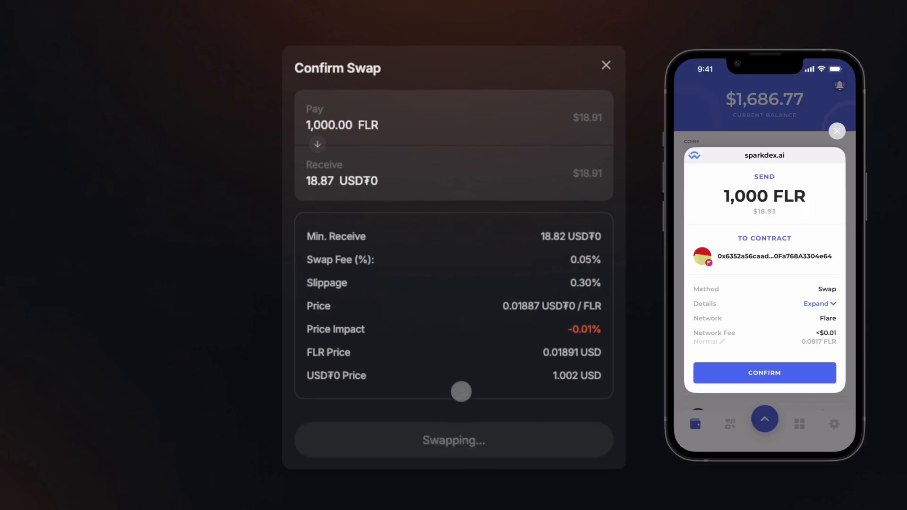
click(764, 372)
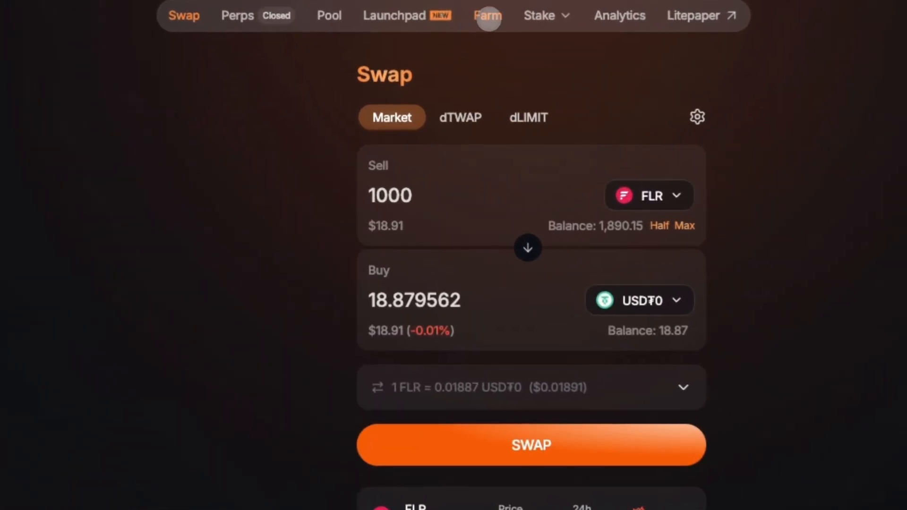
Step: Open the Farm page and locate the FXRP-USD₮0 pool at about 70.53% APR
click(486, 16)
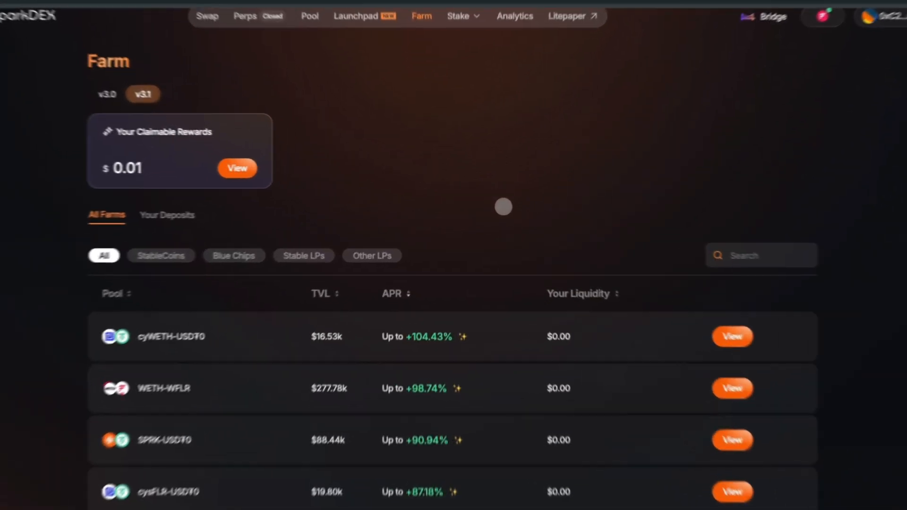
scroll(down, 3)
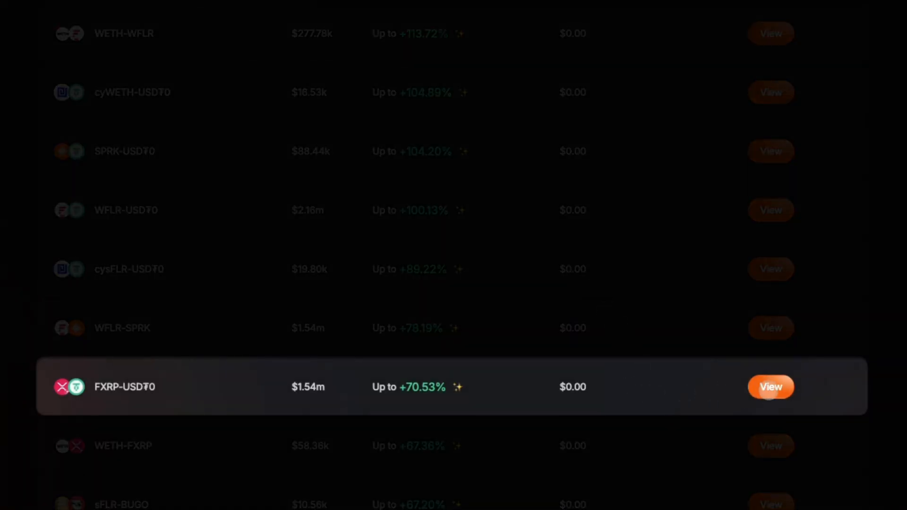
click(770, 386)
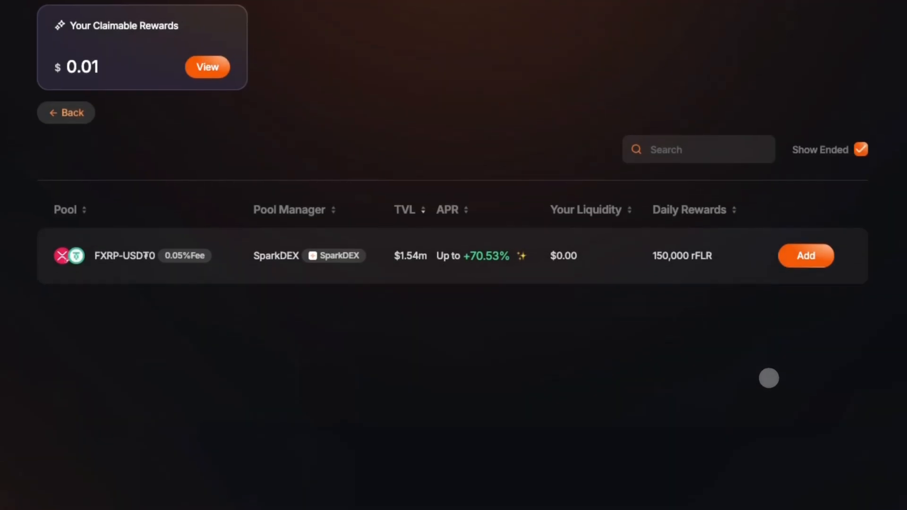
mouse_move(806, 267)
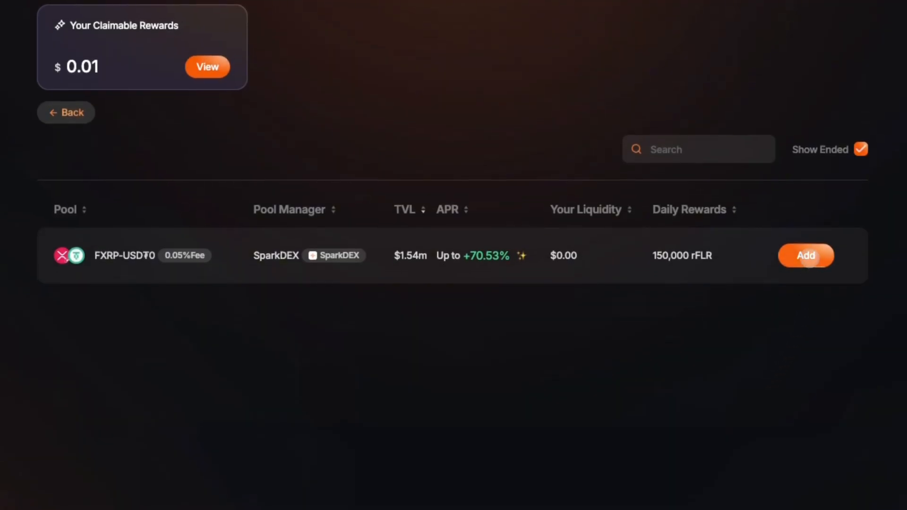
Step: Open the FXRP-USD₮0 deposit form and fill it with the maximum 18.87 USD₮0
click(806, 255)
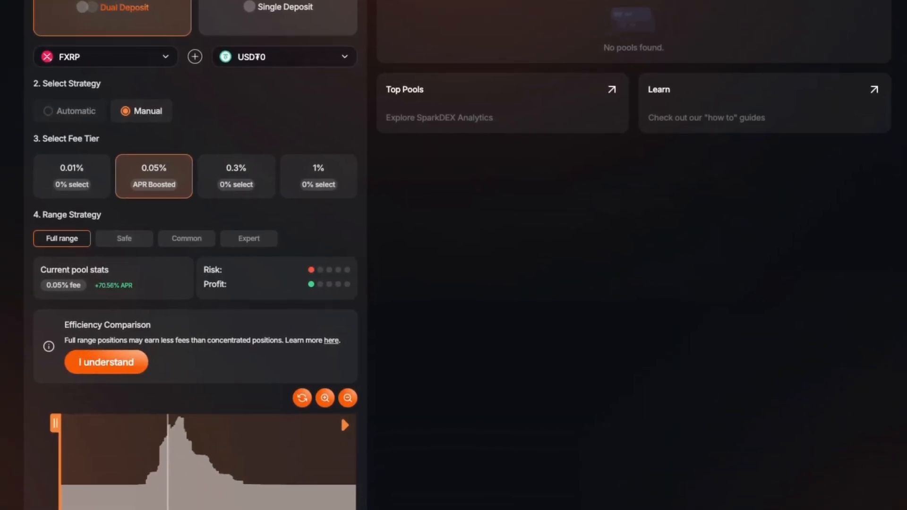
scroll(down, 3)
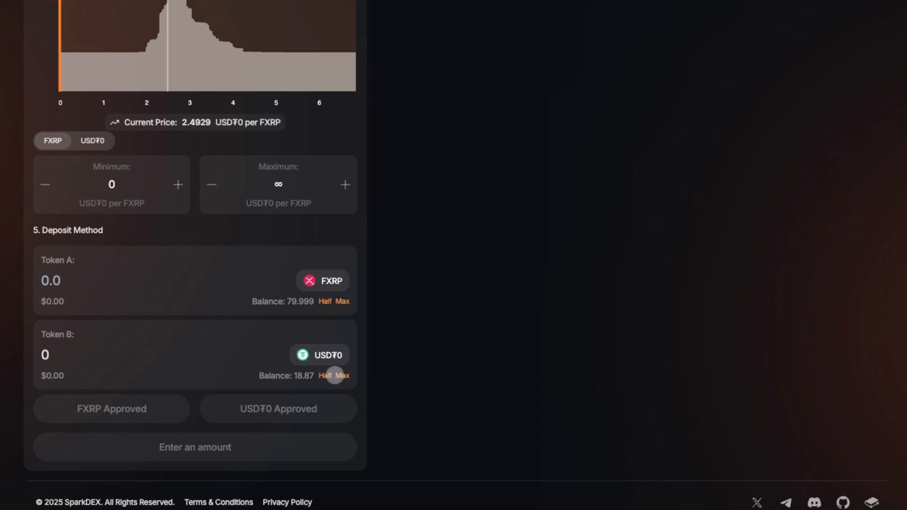
click(343, 376)
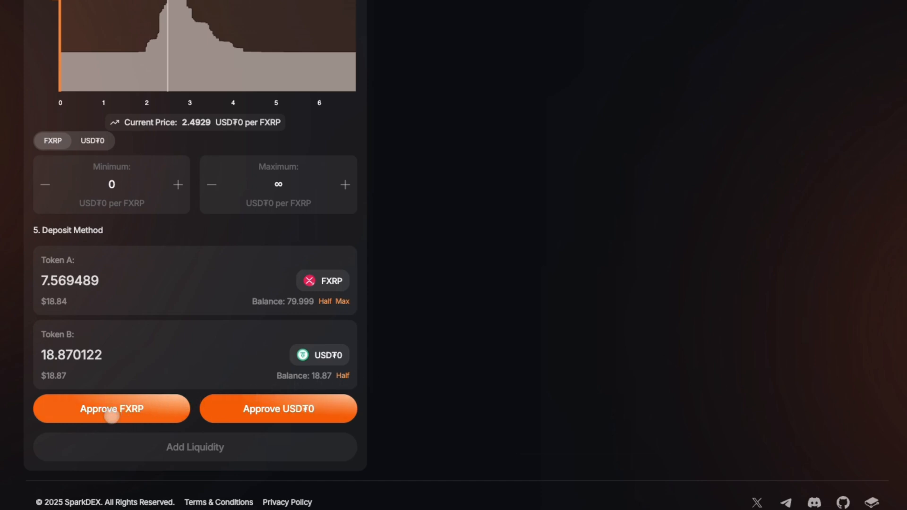
Step: Approve FXRP spending in the wallet, then authorise USD₮0 spending
click(111, 408)
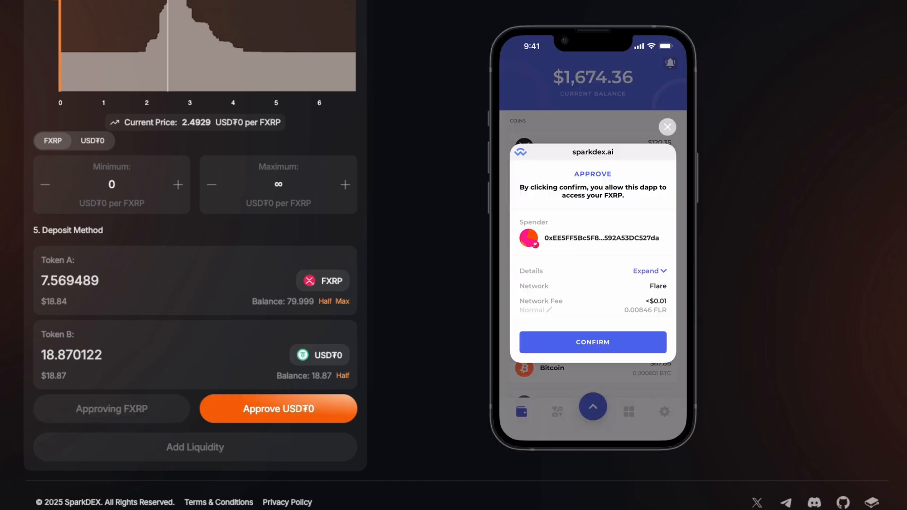
click(592, 342)
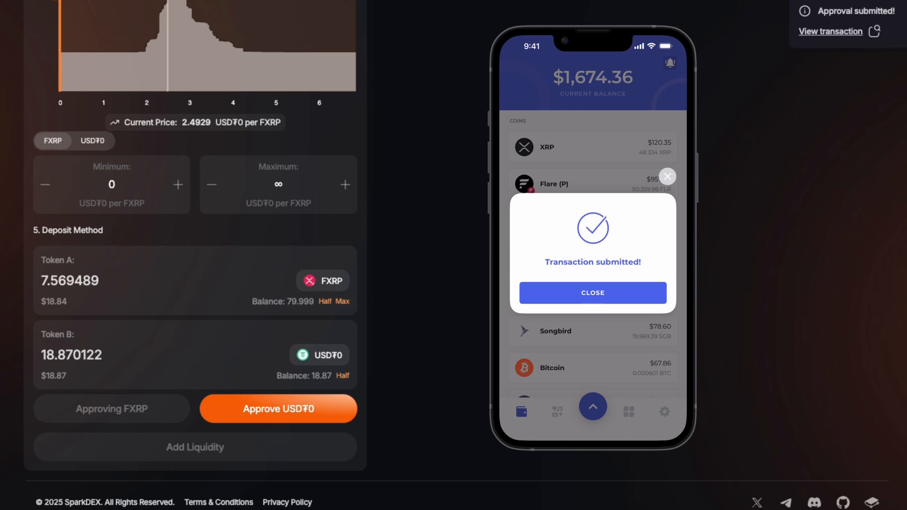
click(592, 293)
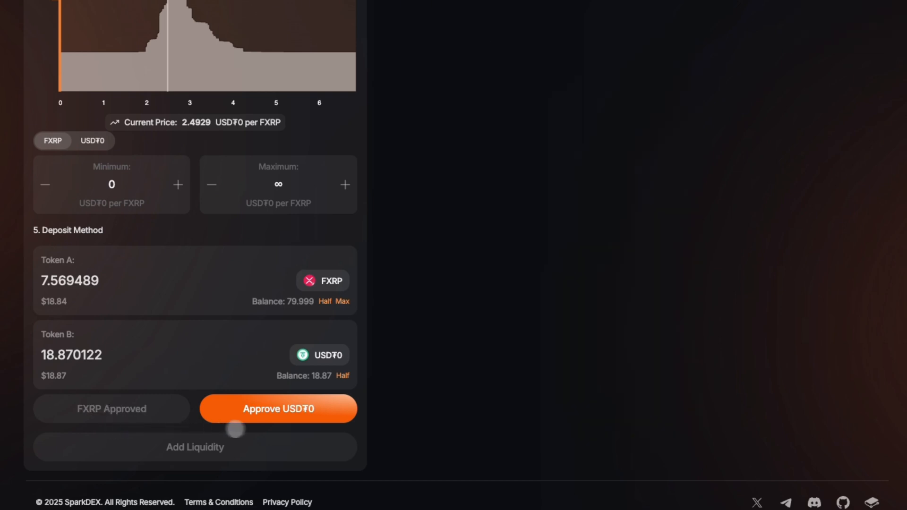
click(278, 409)
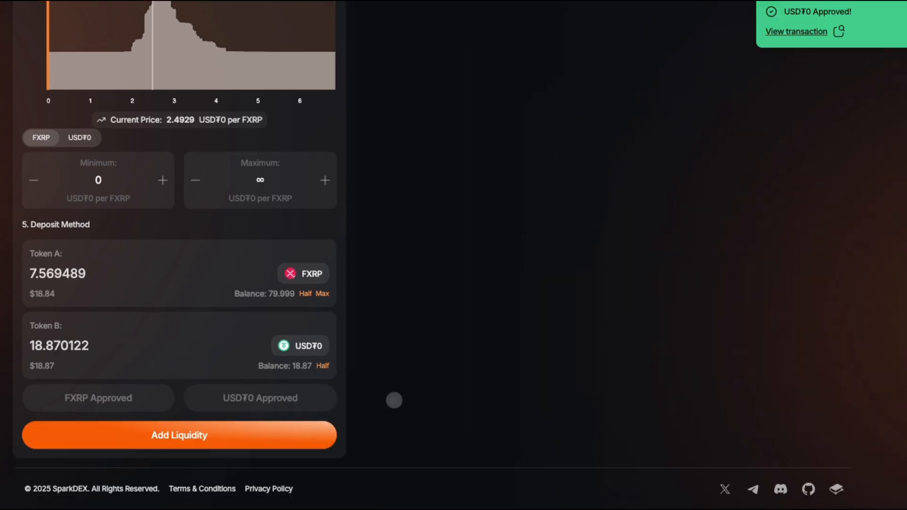
Step: Add the FXRP and USD₮0 liquidity, confirming the mint in the wallet
click(179, 435)
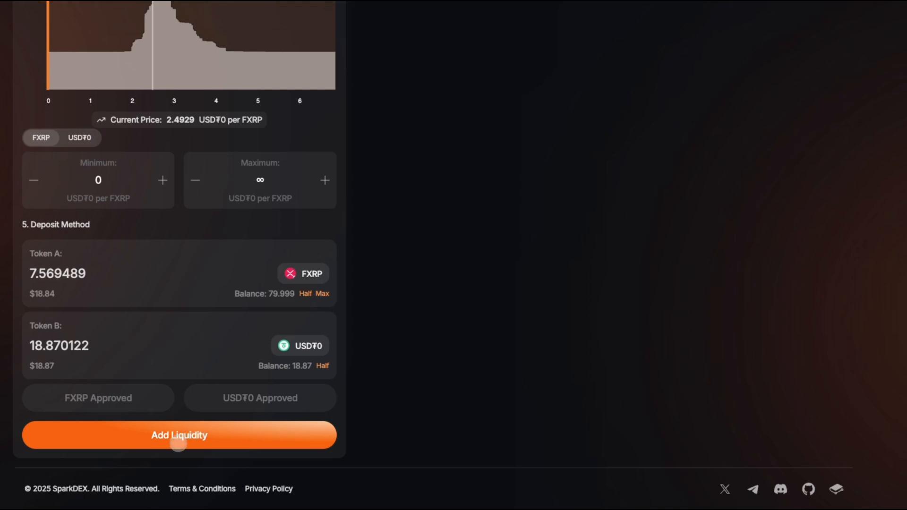
click(178, 435)
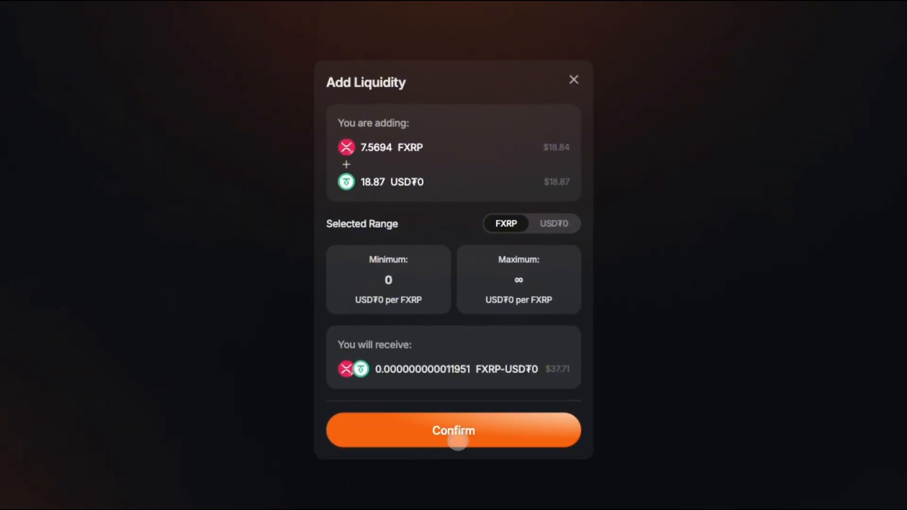
click(453, 431)
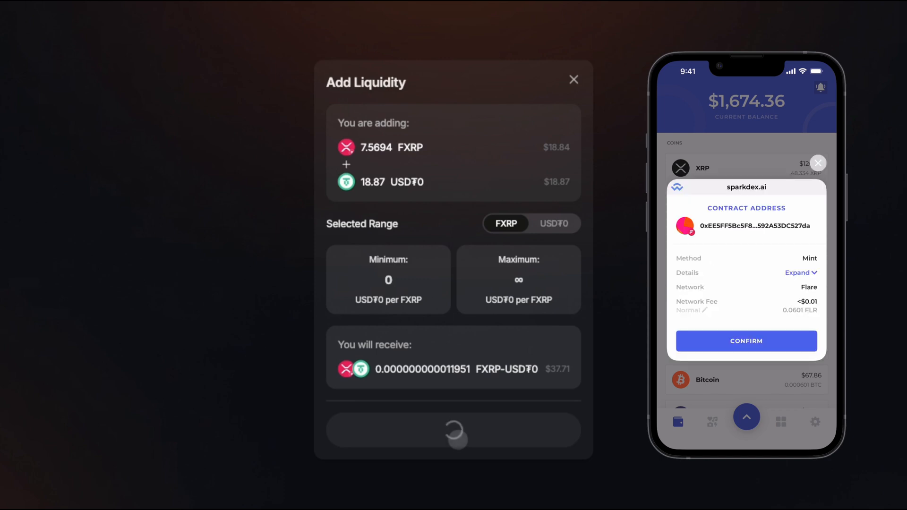
click(746, 341)
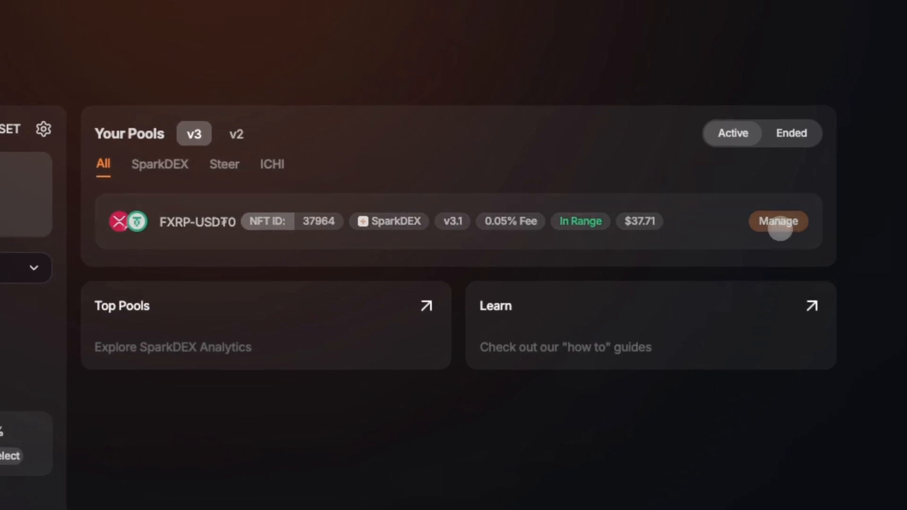
Step: Remove 100% of the FXRP-USD₮0 position and approve the withdrawal in the wallet
click(778, 221)
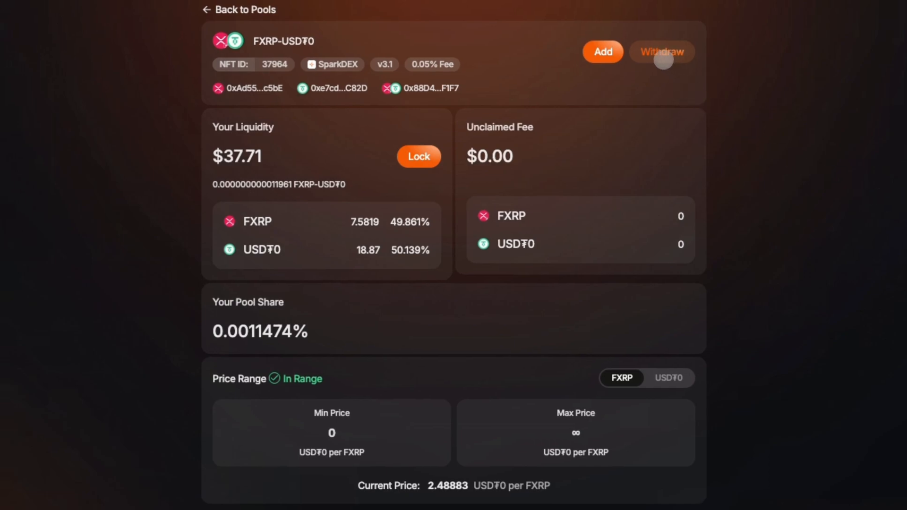
click(662, 52)
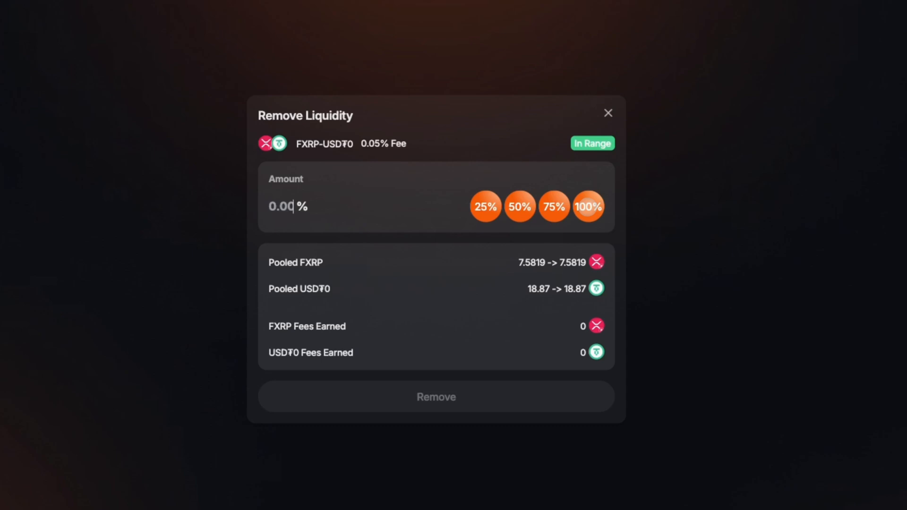
click(588, 206)
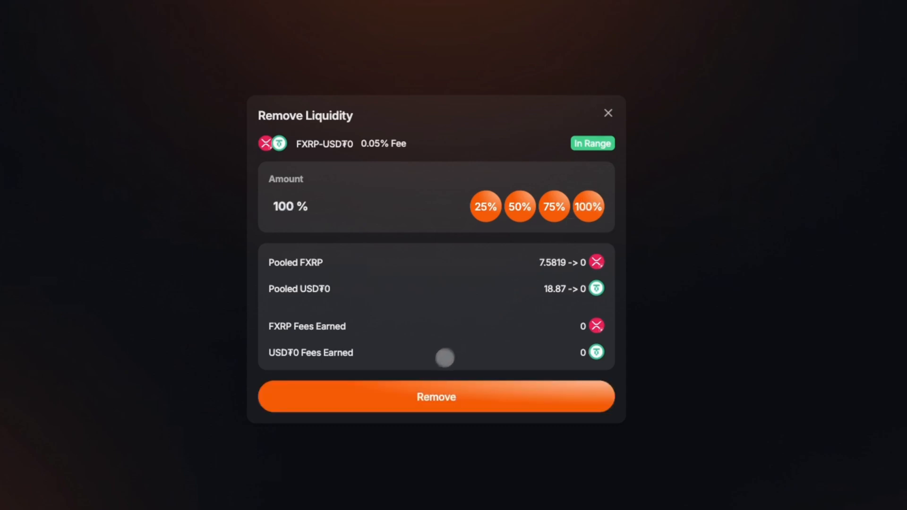
click(435, 397)
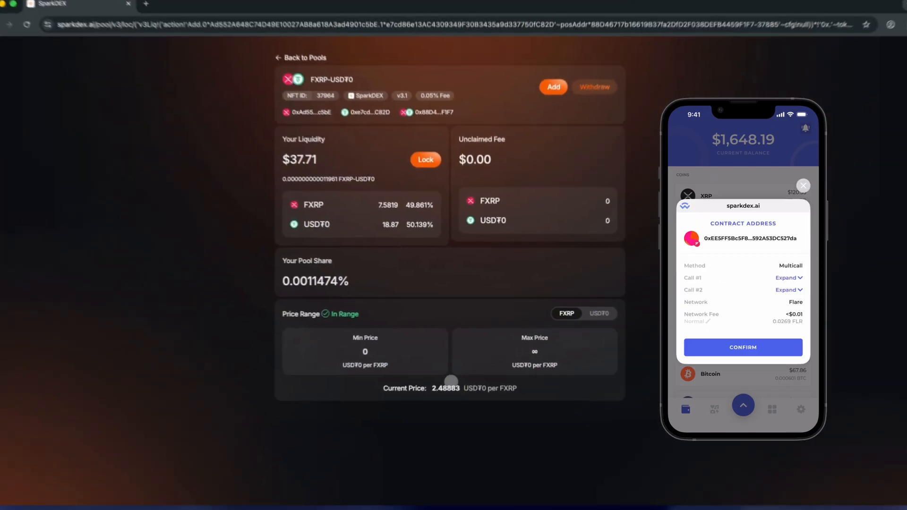
click(743, 347)
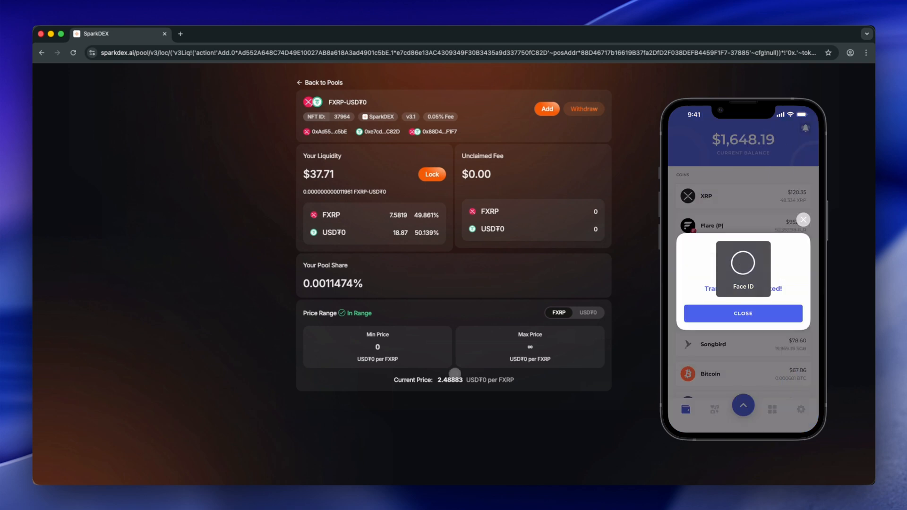